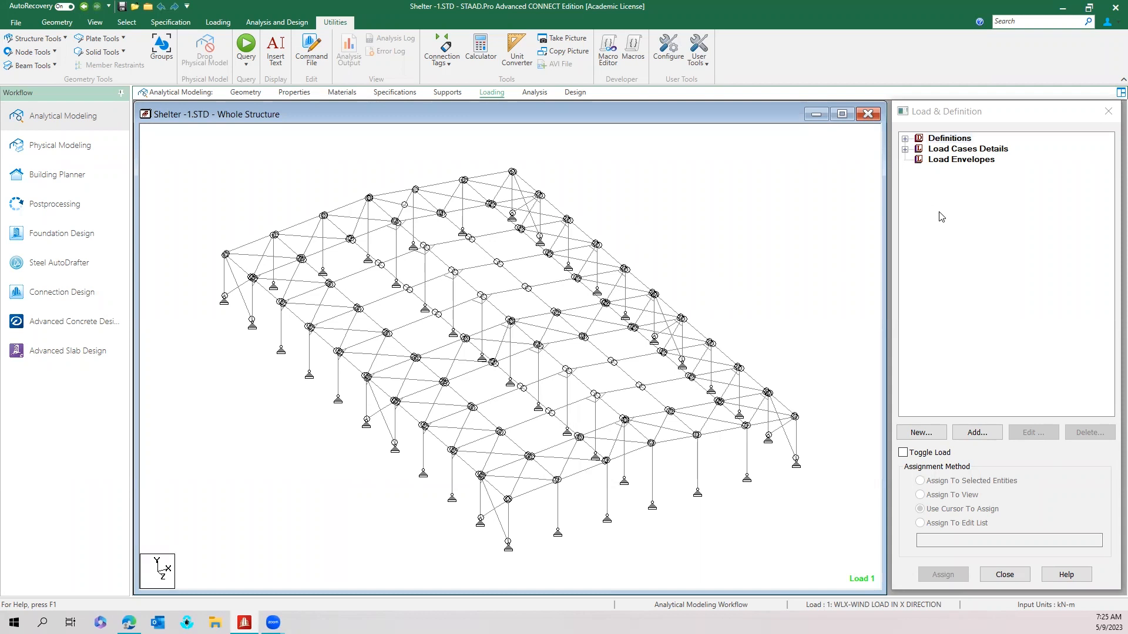
{"action": "mouse_move", "coordinate": [909, 194]}
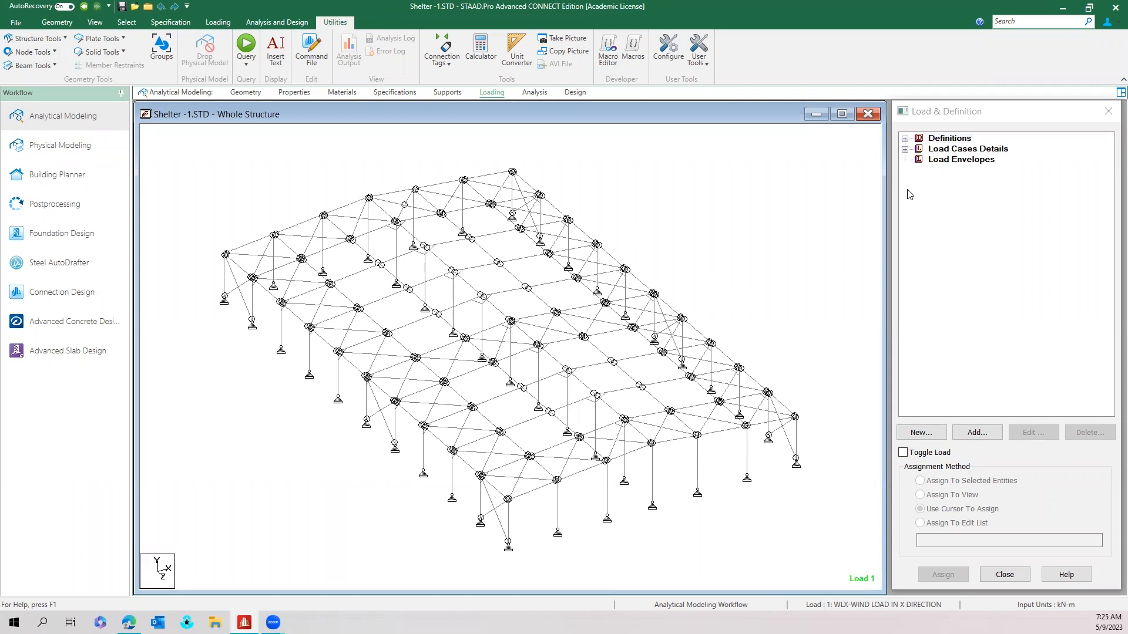
{"action": "mouse_move", "coordinate": [899, 197]}
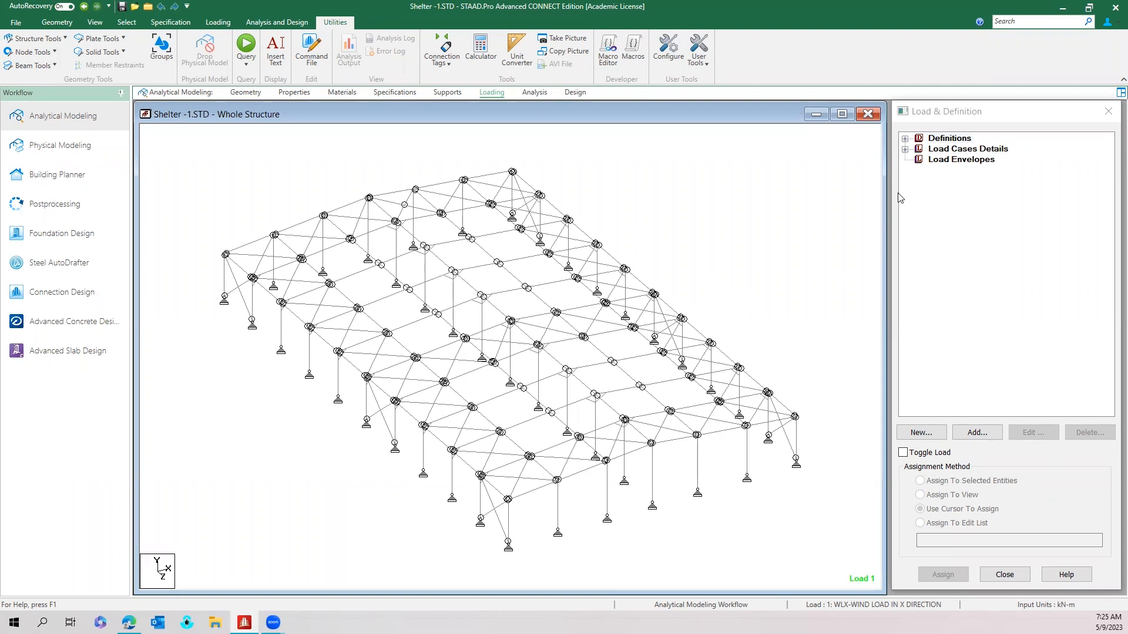
Expand Load Cases Details to reveal case 1, WLX wind load in X direction.
{"action": "left_click", "coordinate": [968, 149]}
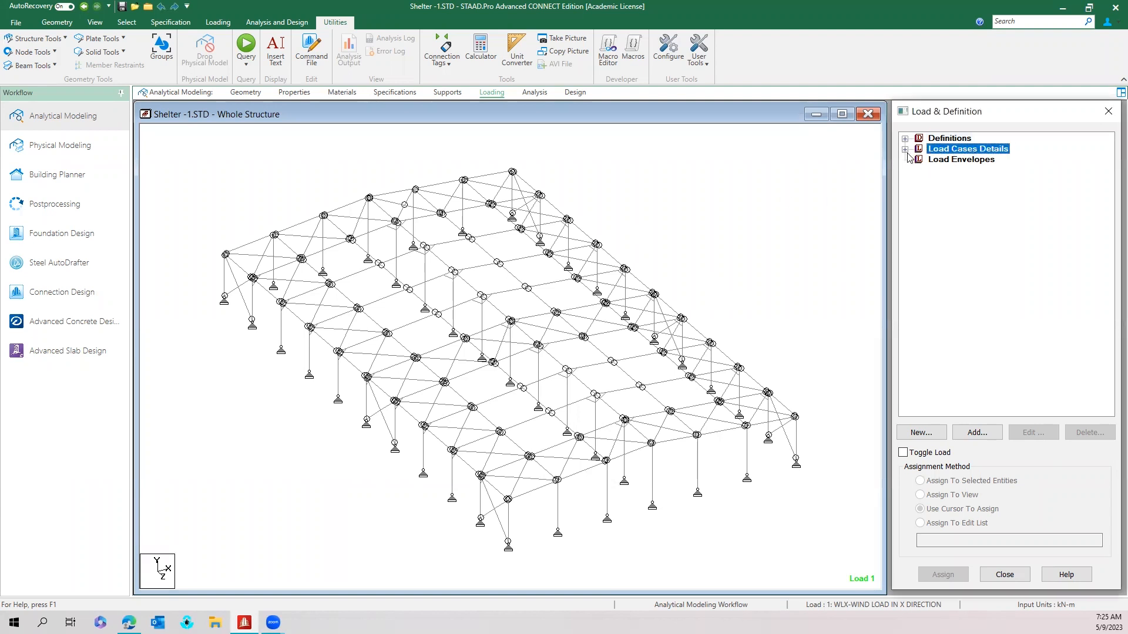
{"action": "left_click", "coordinate": [904, 149]}
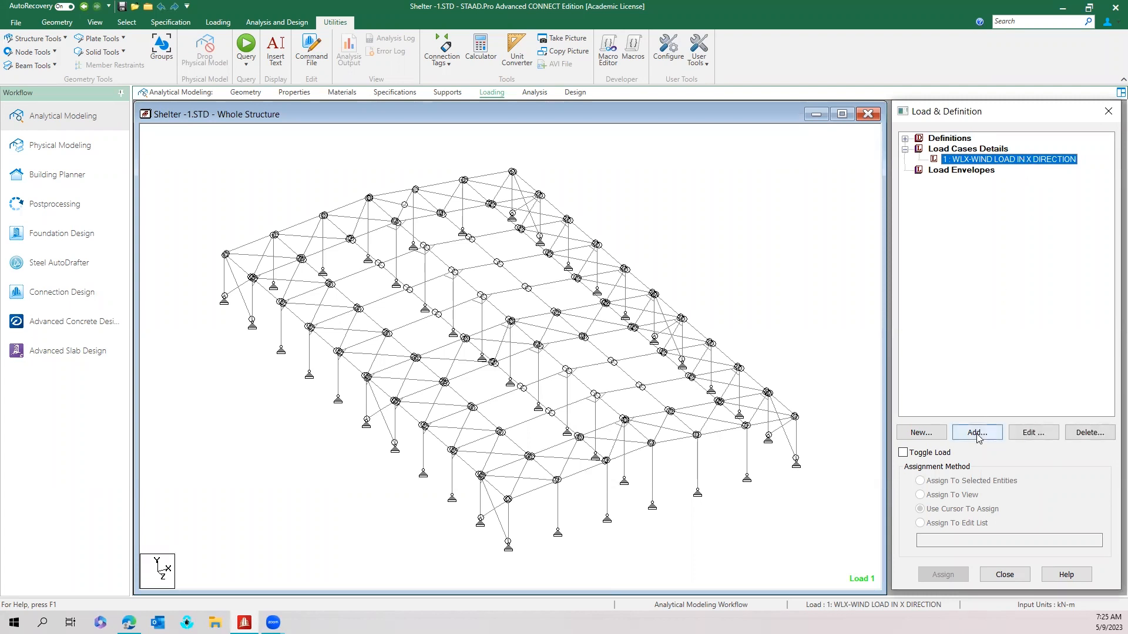
Add a wind load item in X (windward face), type 1, factor 1, to load case 1.
{"action": "left_click", "coordinate": [977, 432]}
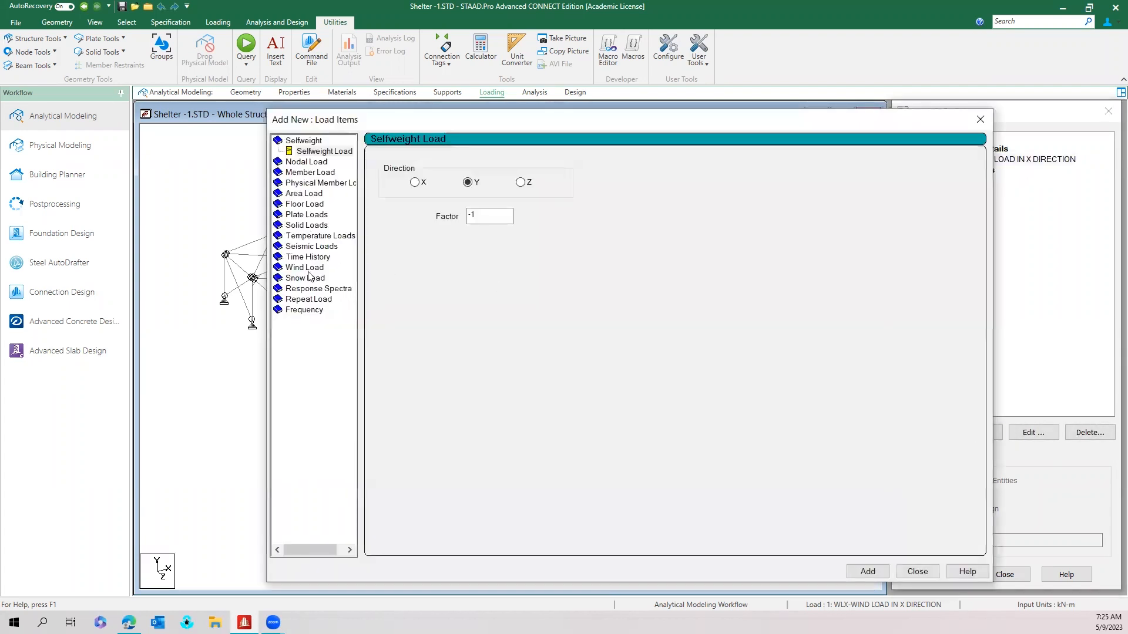
{"action": "left_click", "coordinate": [305, 267]}
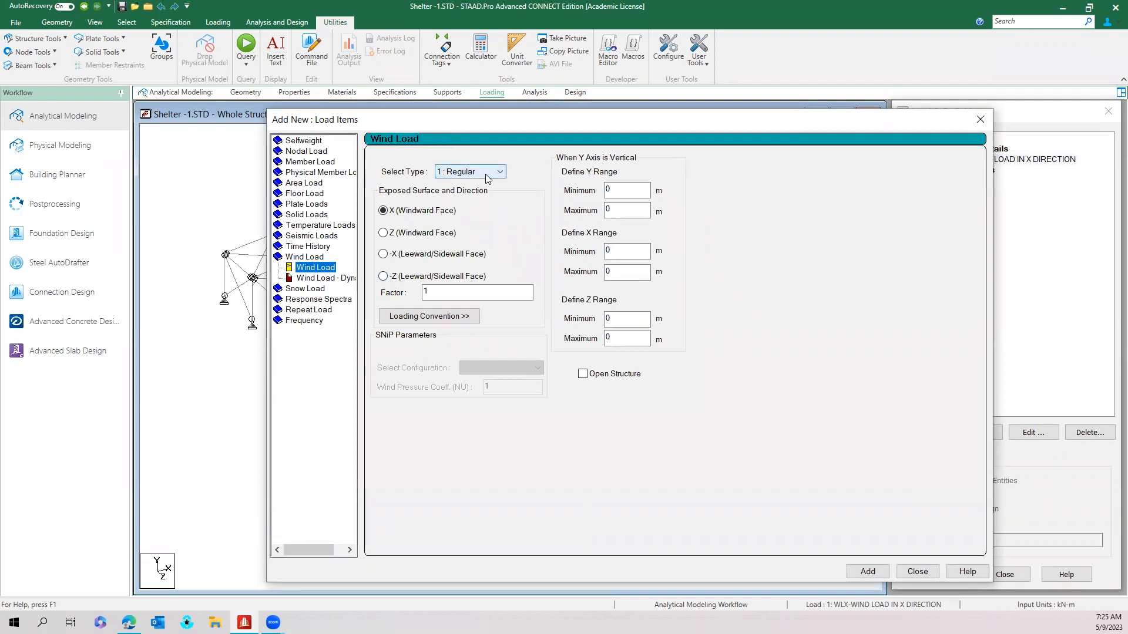
{"action": "left_click", "coordinate": [498, 171]}
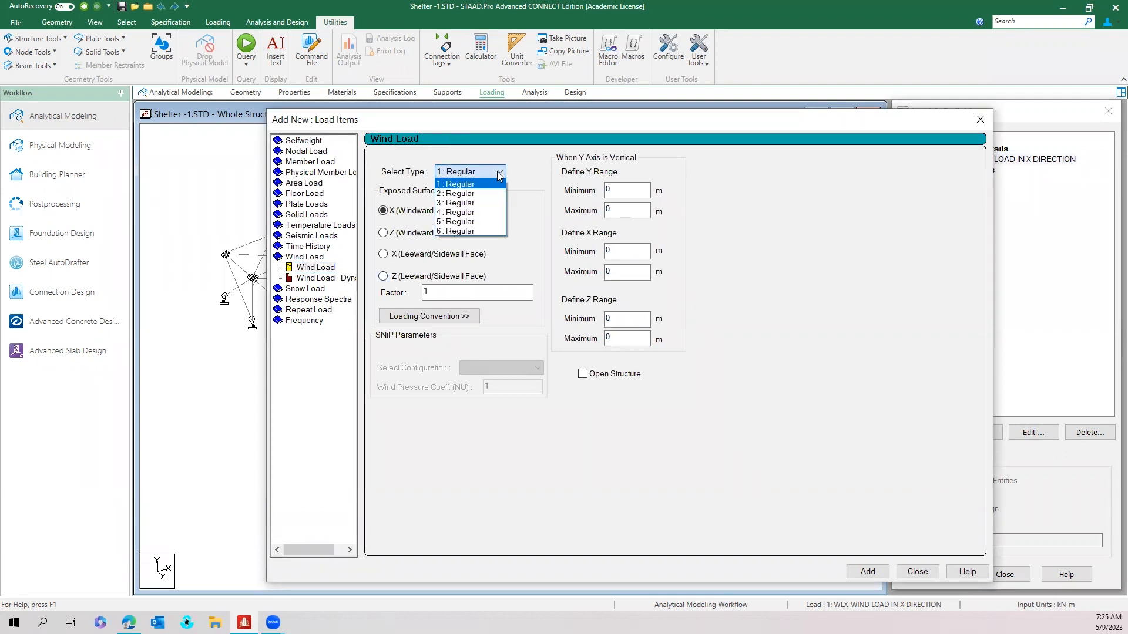
{"action": "left_click", "coordinate": [464, 183]}
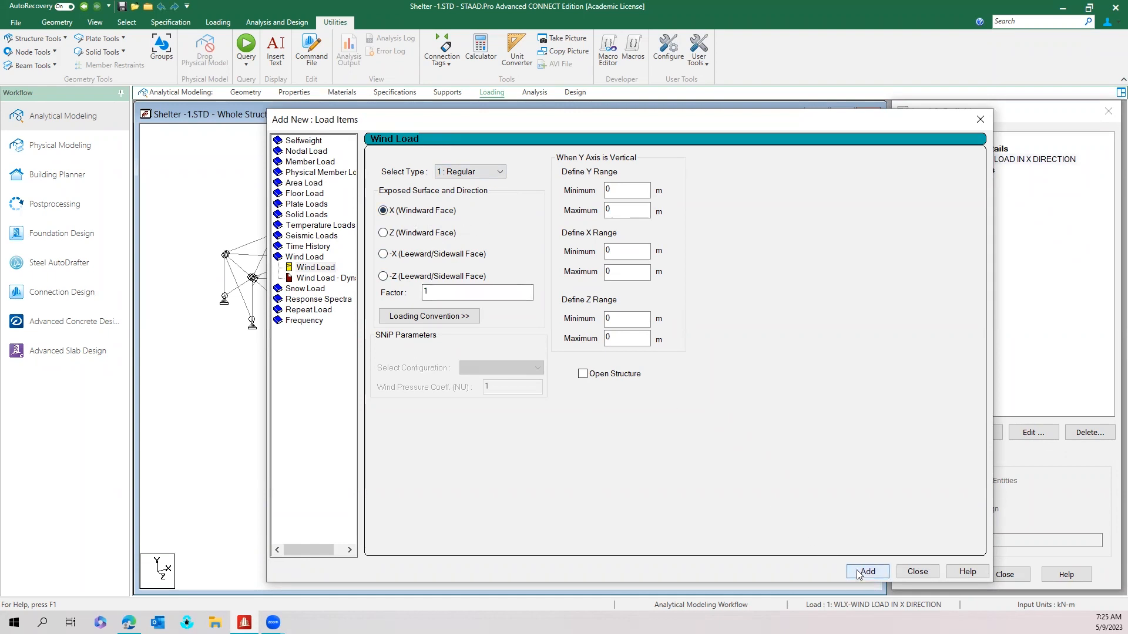
{"action": "left_click", "coordinate": [867, 571]}
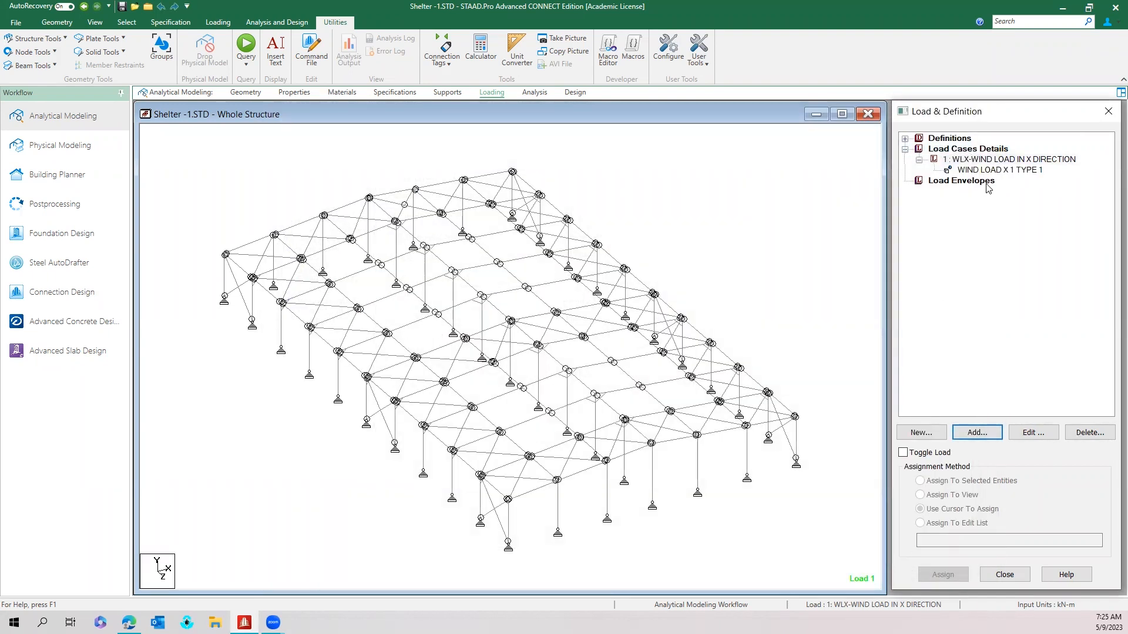
Select the new X wind load item so it is drawn on the frame's exposed faces.
{"action": "left_click", "coordinate": [999, 169]}
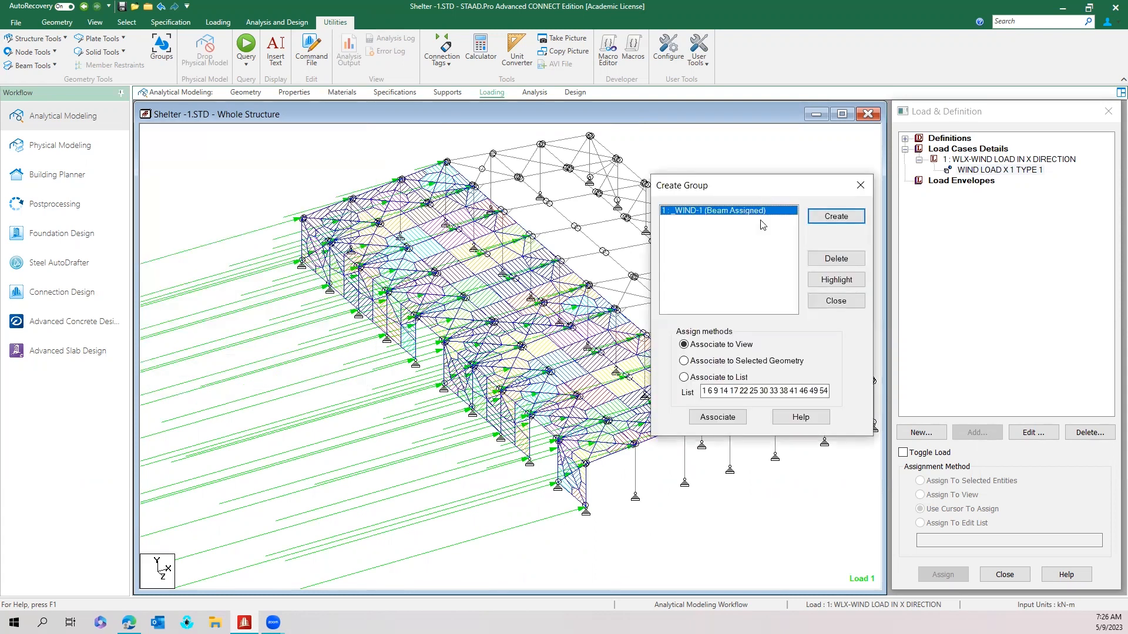
Highlight the WIND-1 group's beams on the windward face, then close Create Group.
{"action": "left_click", "coordinate": [836, 280]}
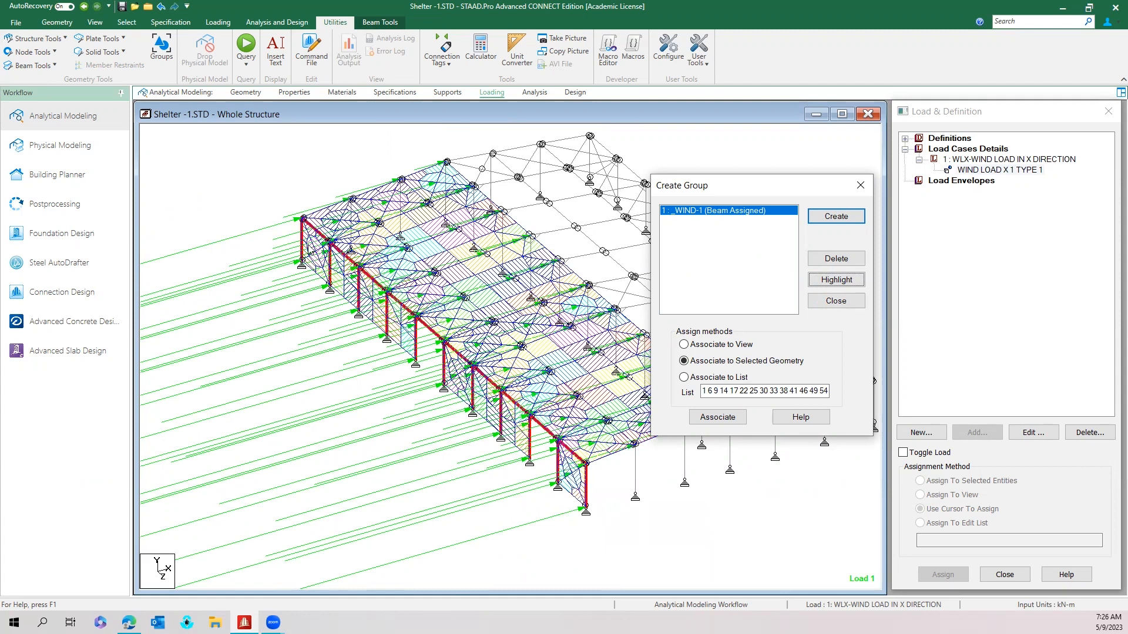
{"action": "mouse_move", "coordinate": [694, 227]}
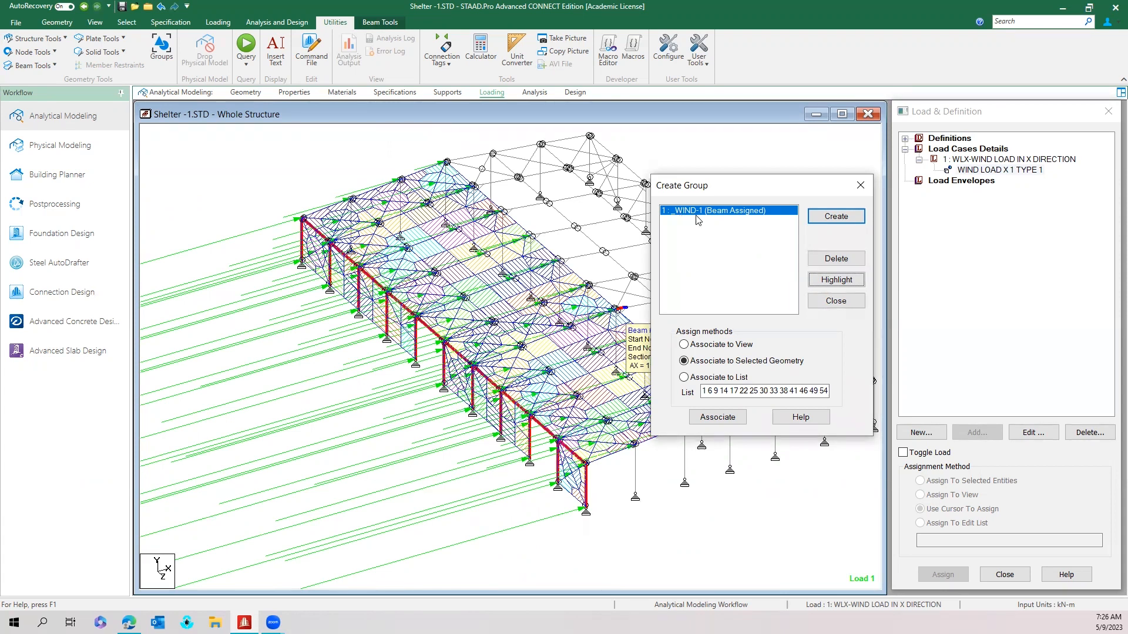
{"action": "left_click", "coordinate": [836, 300]}
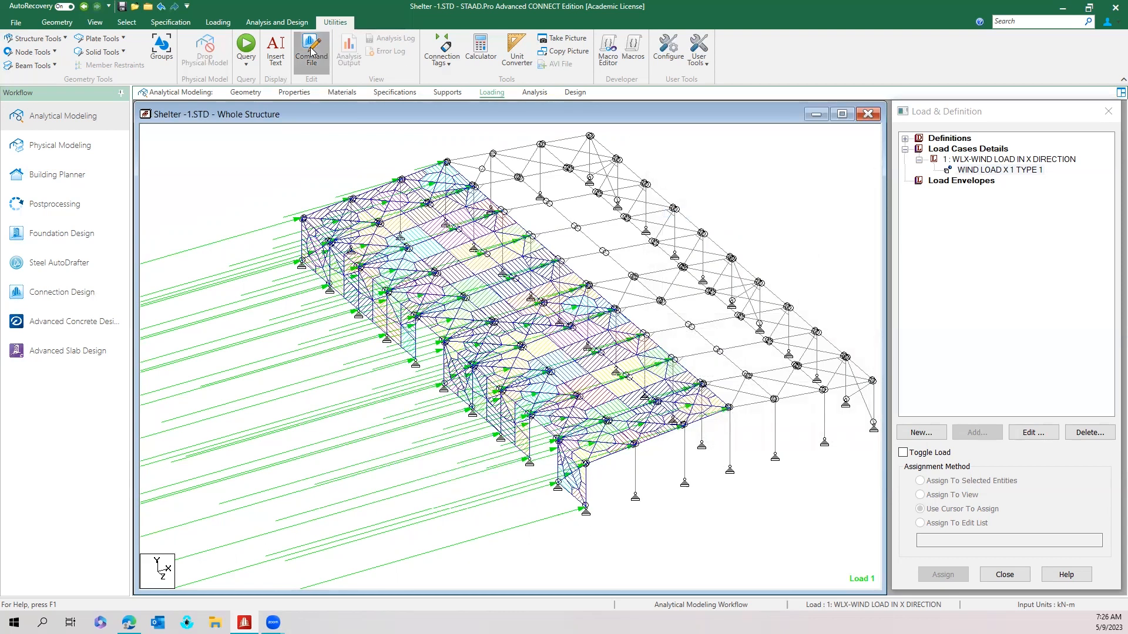
Bring up the command file in the editor at the LOAD 1 LOADTYPE WIND commands.
{"action": "left_click", "coordinate": [311, 49]}
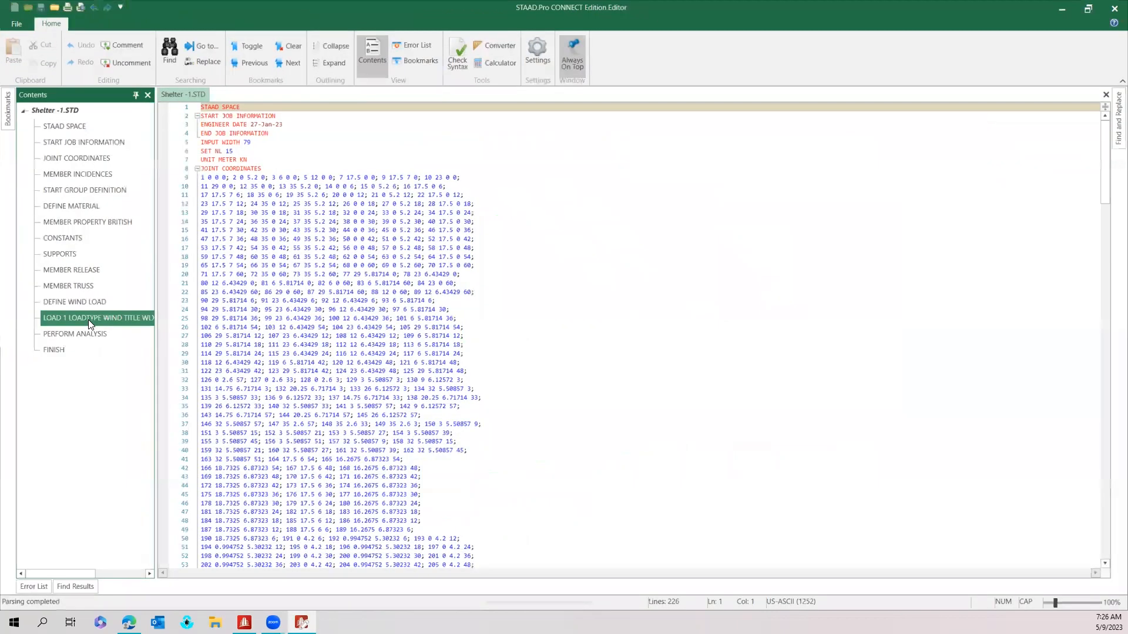
{"action": "left_click", "coordinate": [88, 319]}
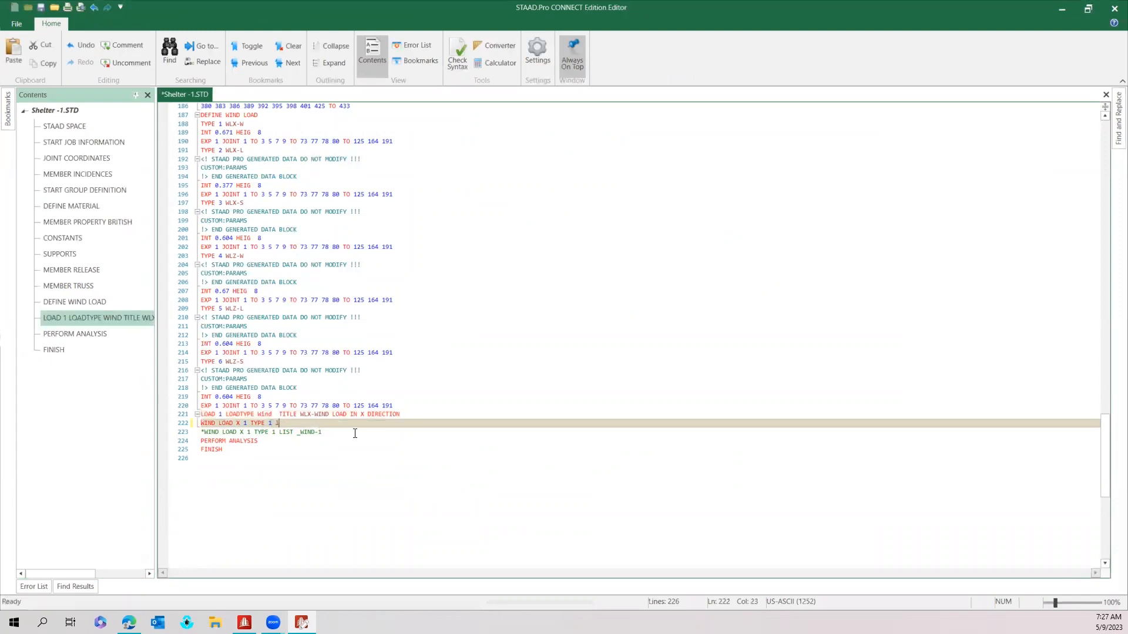
Append LIST _WIND-1 so the line reads WIND LOAD X 1 TYPE 1 LIST _WIND-1.
{"action": "type", "text": "LIST"}
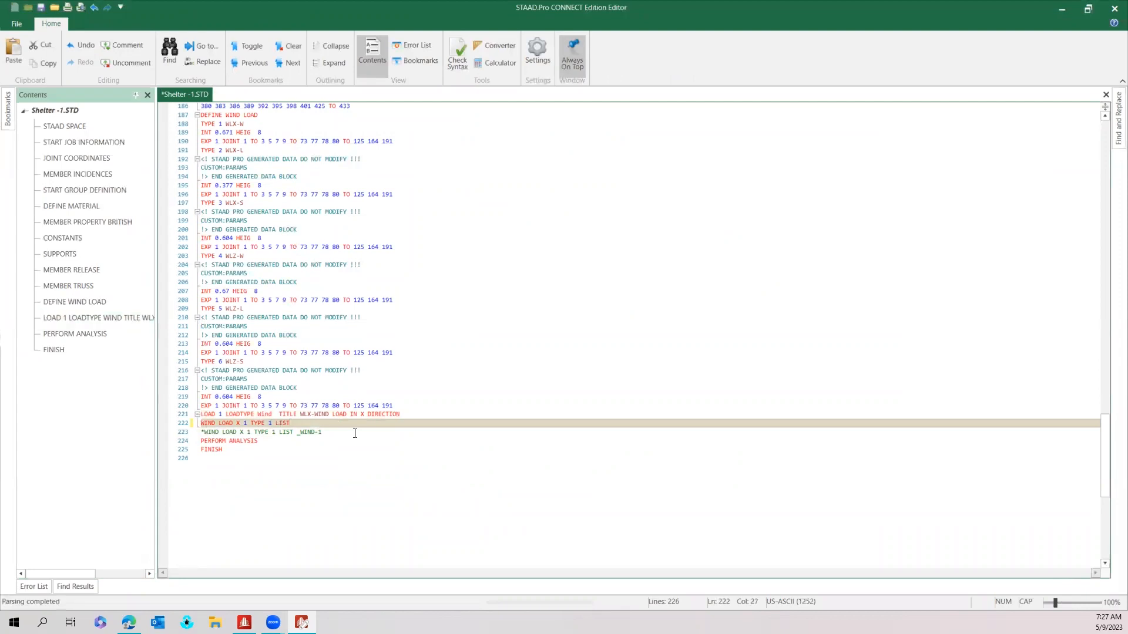
{"action": "type", "text": "_"}
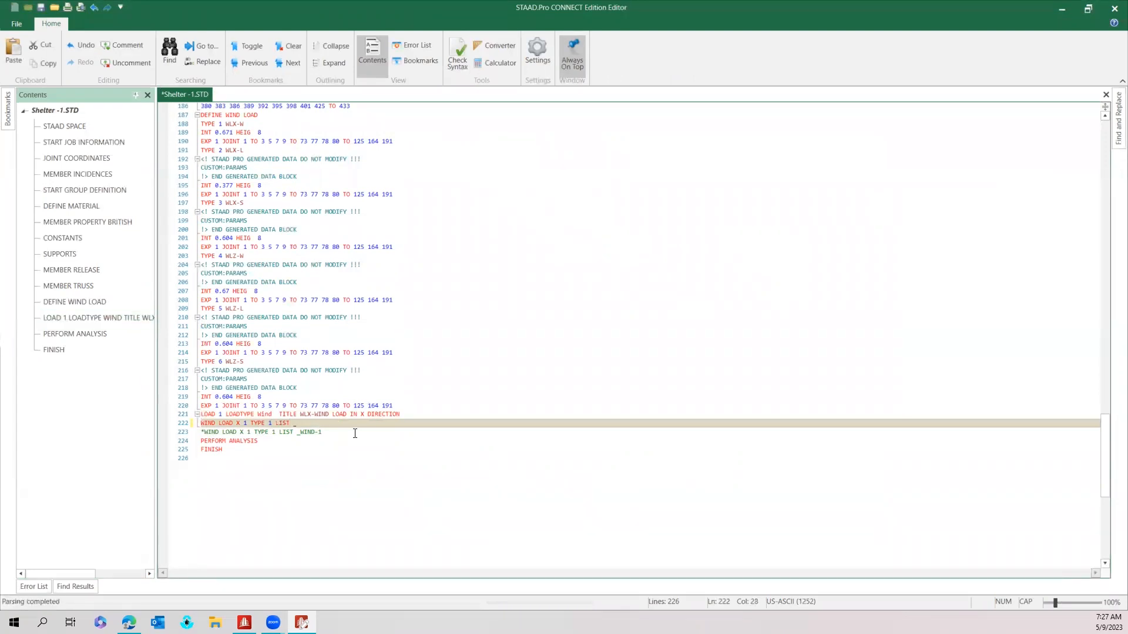
{"action": "type", "text": "_WIND-1"}
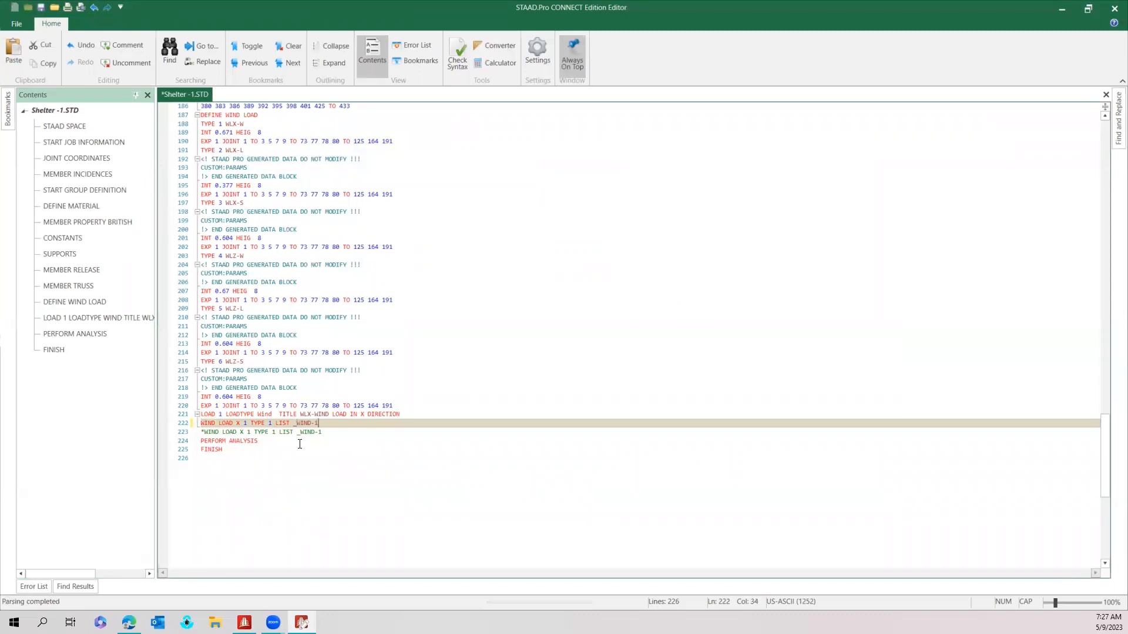
{"action": "mouse_move", "coordinate": [294, 447]}
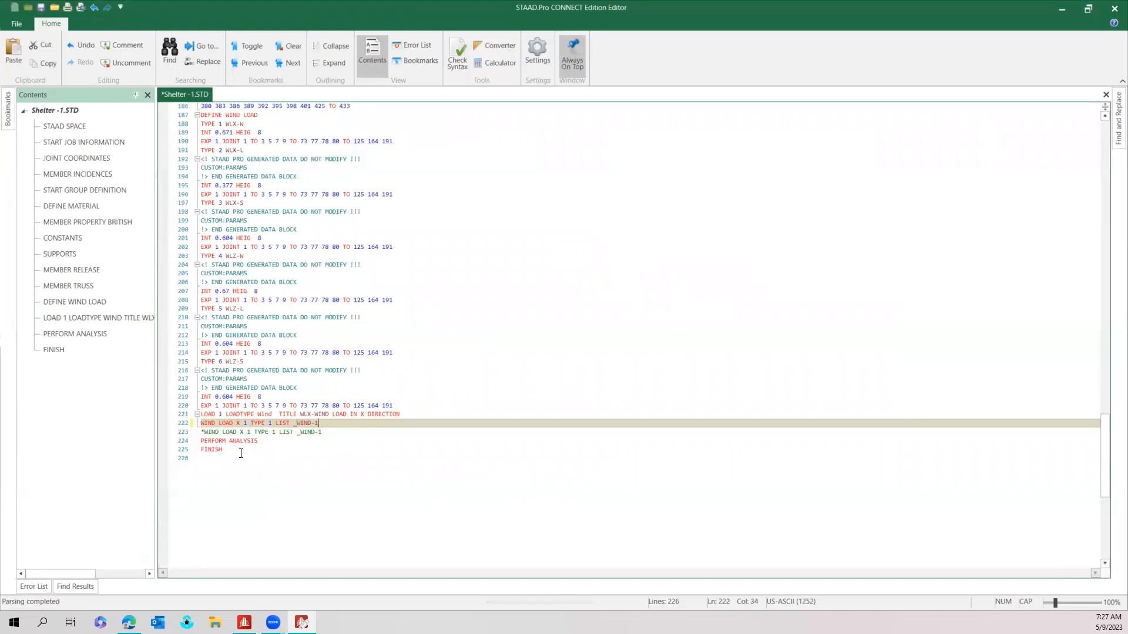
{"action": "mouse_move", "coordinate": [292, 433]}
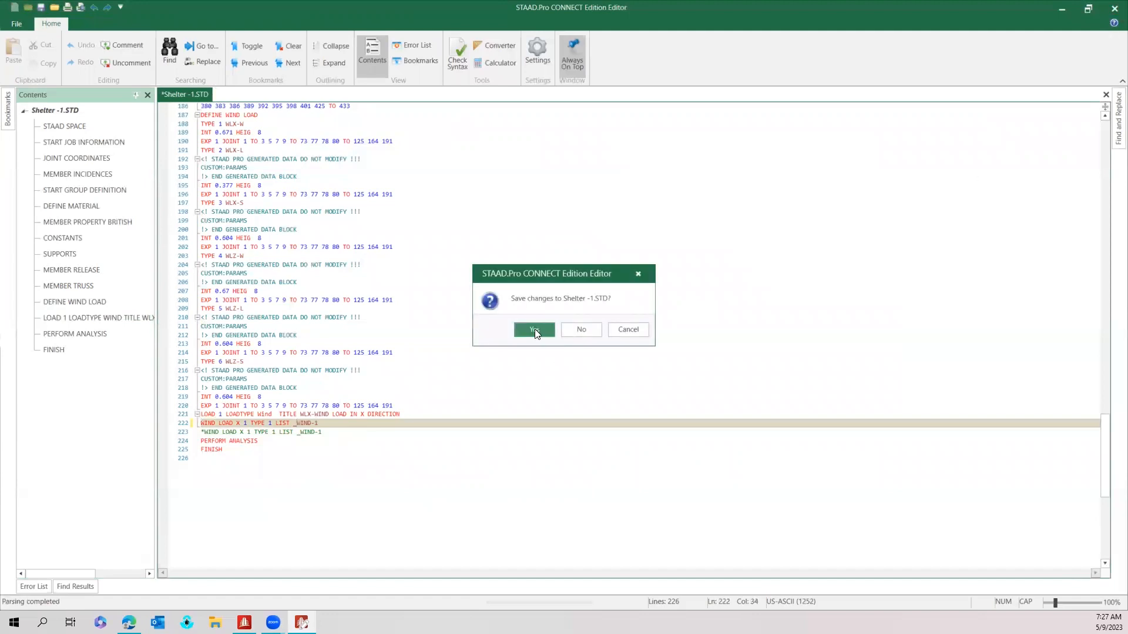
Save the edited file and display the X wind load now acting only on the WIND-1 face.
{"action": "left_click", "coordinate": [534, 329]}
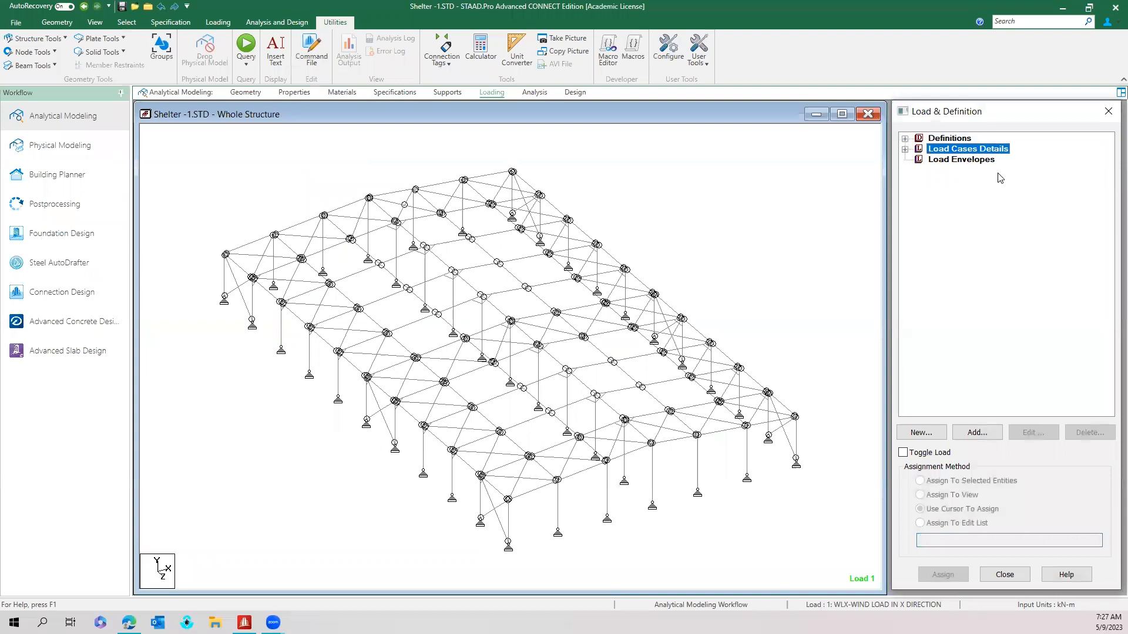
{"action": "left_click", "coordinate": [961, 160]}
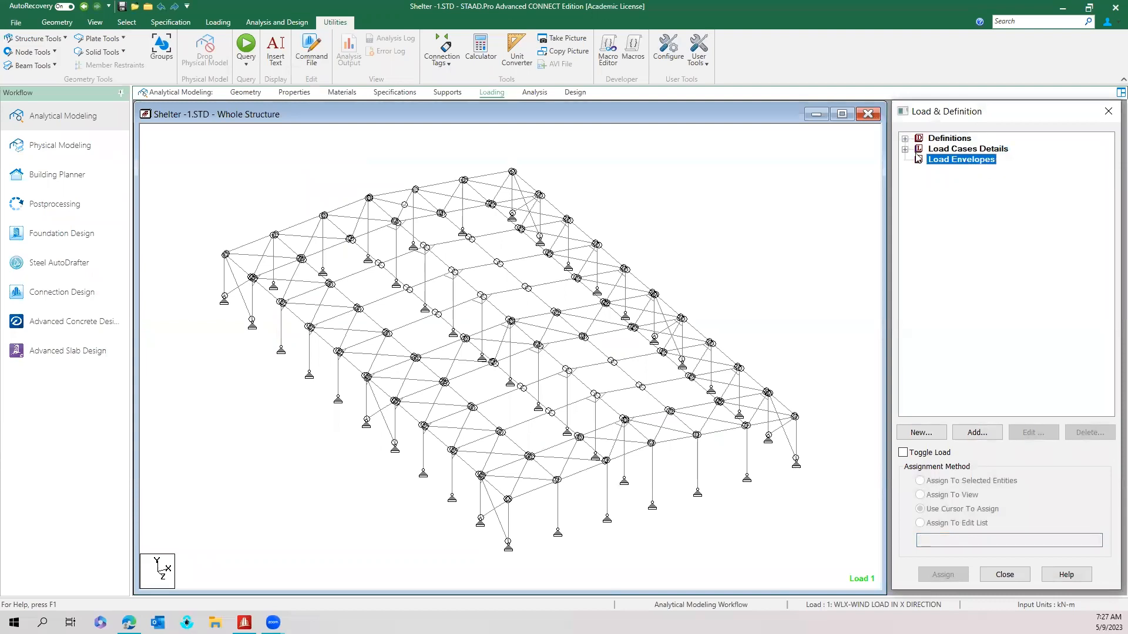
{"action": "left_click", "coordinate": [904, 149]}
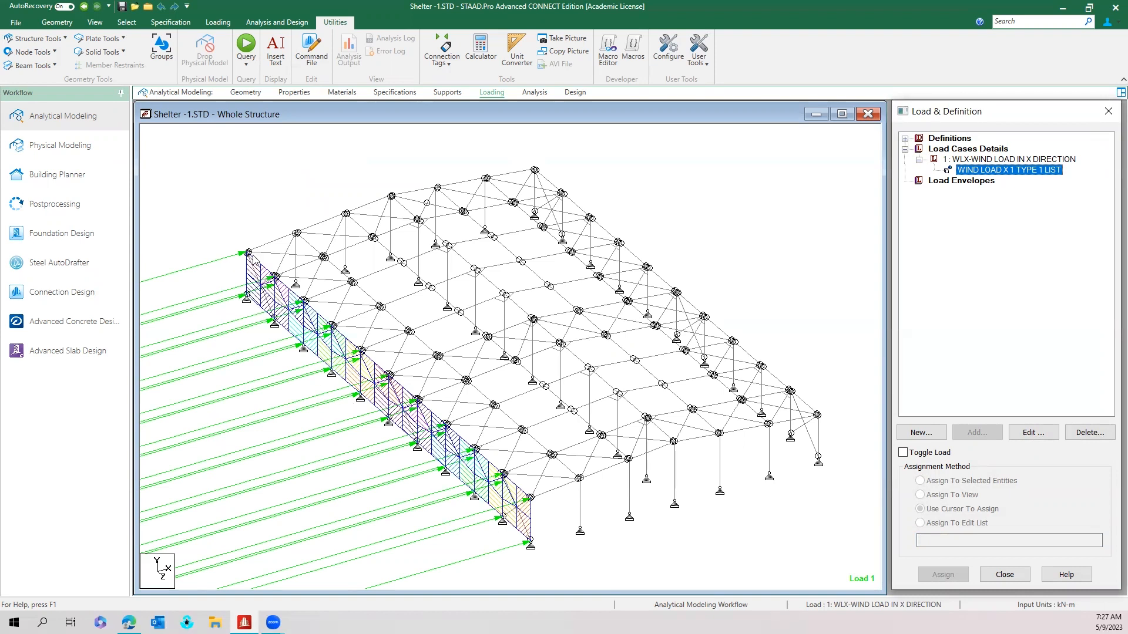
{"action": "mouse_move", "coordinate": [541, 502]}
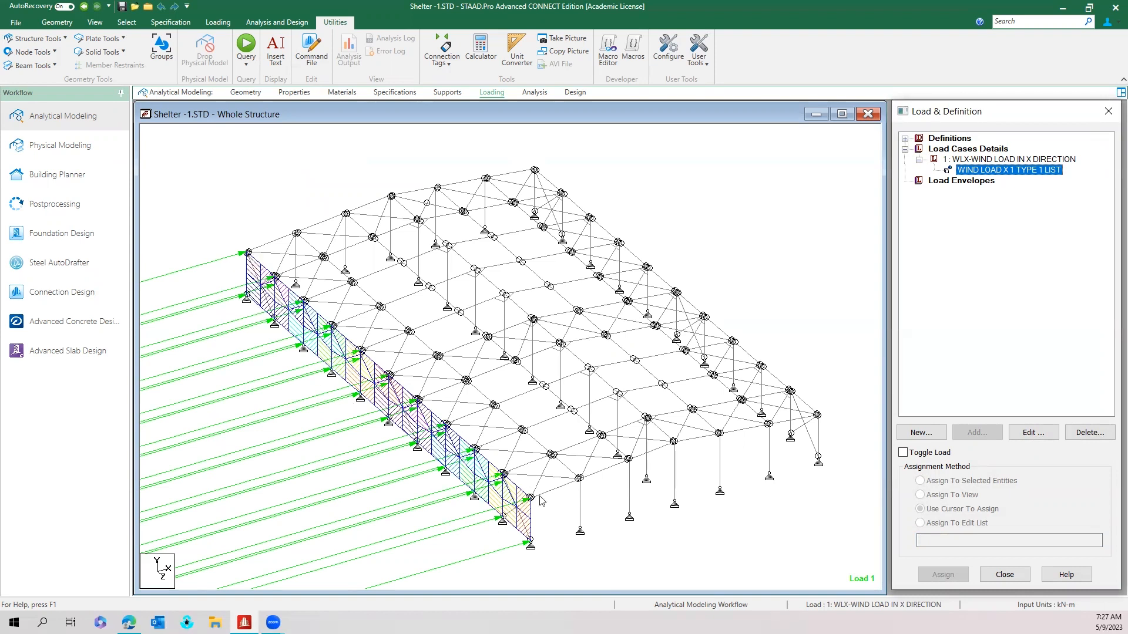
{"action": "mouse_move", "coordinate": [530, 556]}
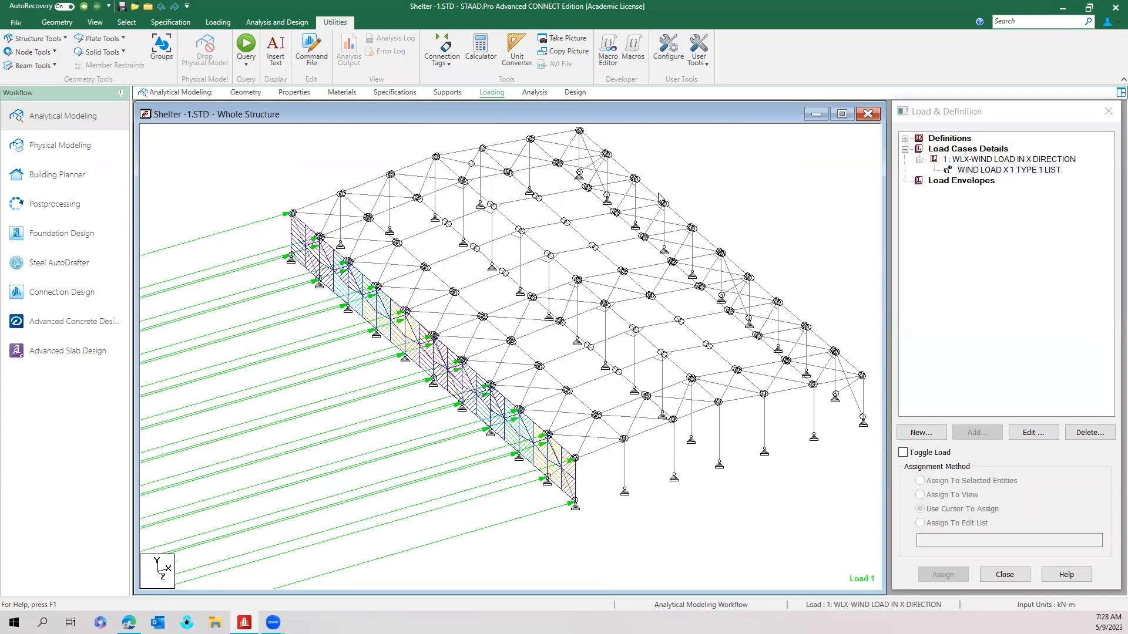
{"action": "mouse_move", "coordinate": [653, 264]}
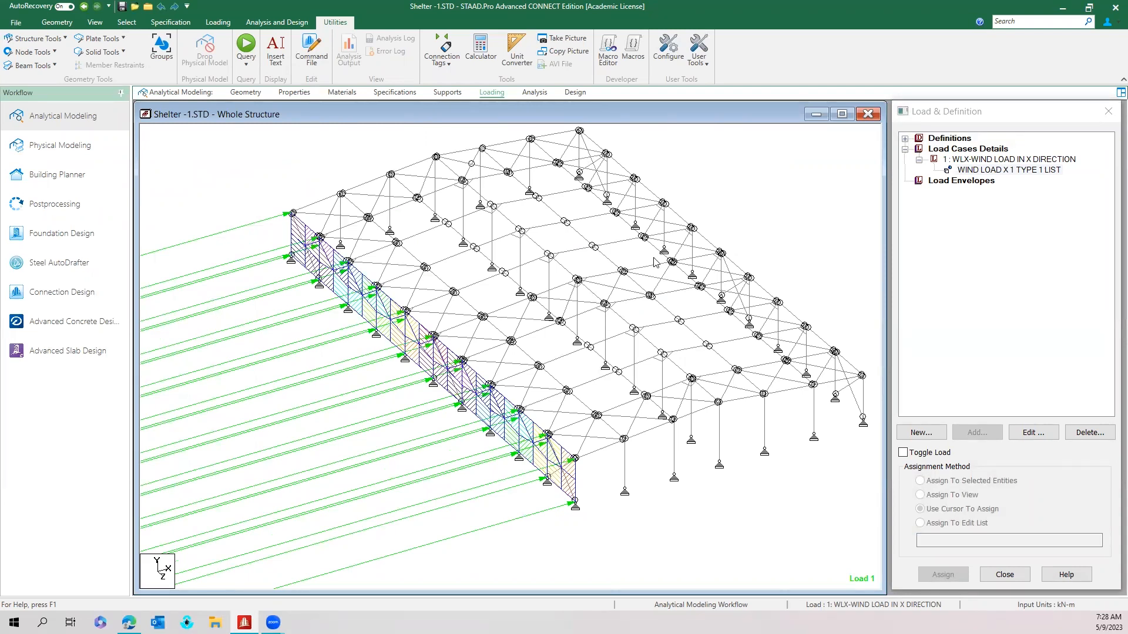
{"action": "mouse_move", "coordinate": [490, 463]}
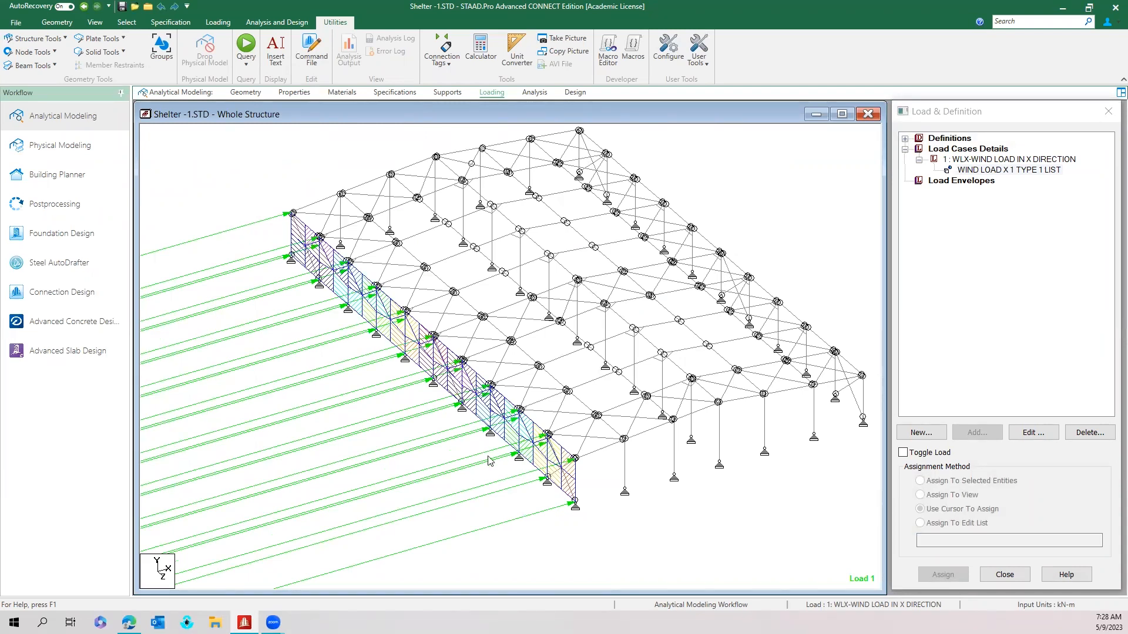